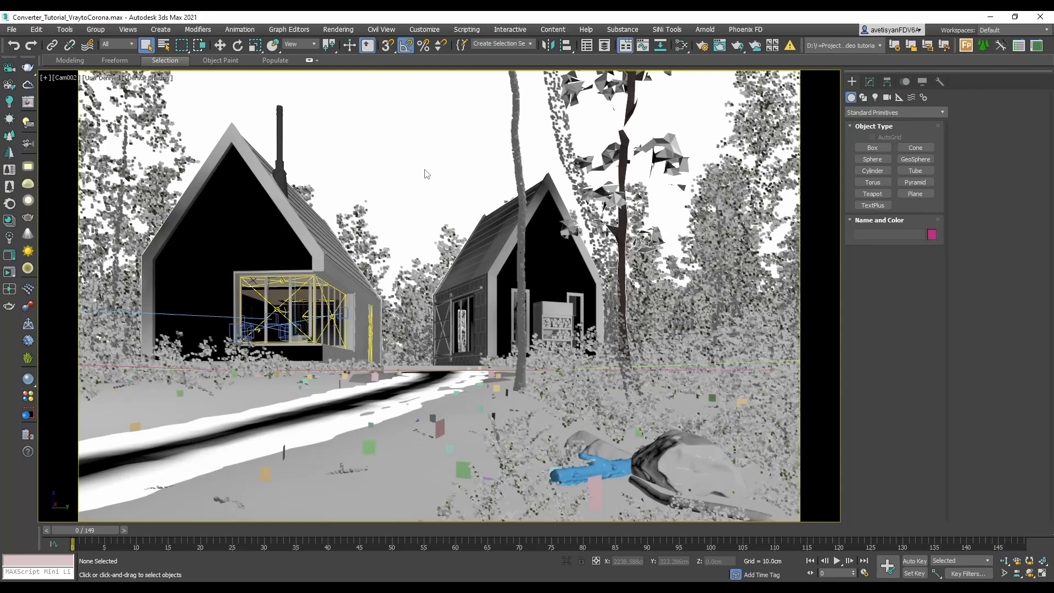
mouse_move(20, 187)
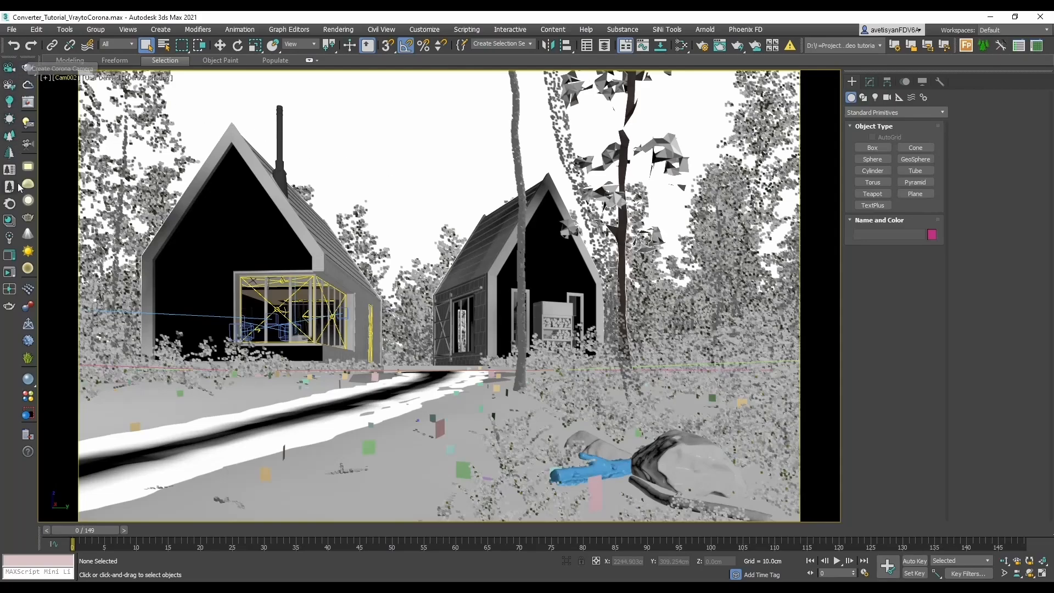
mouse_move(10, 214)
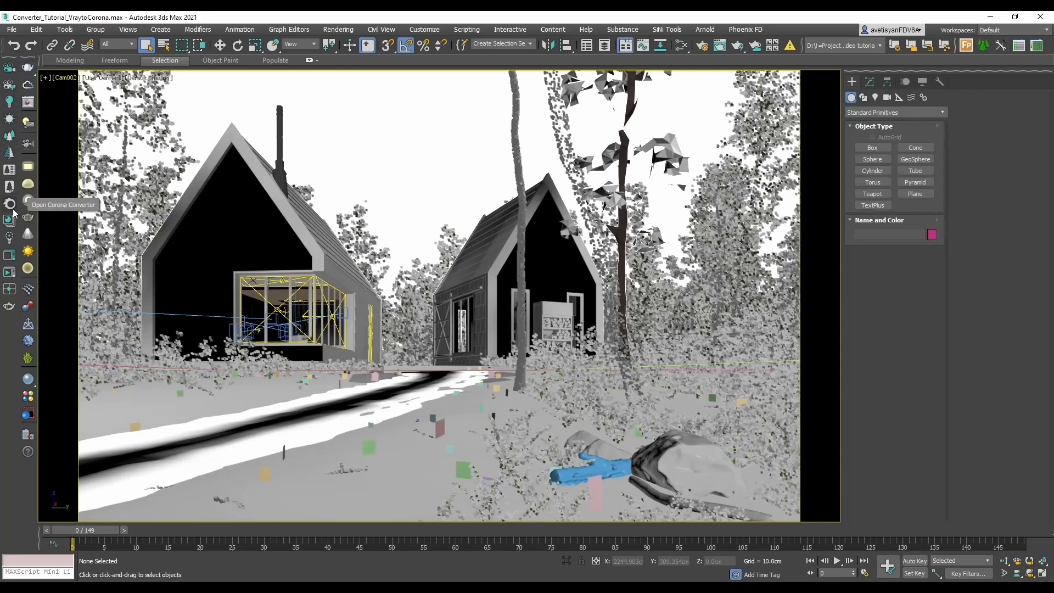
Step: Open the Corona Converter from the toolbar and bring up the scene command list
left_click(10, 204)
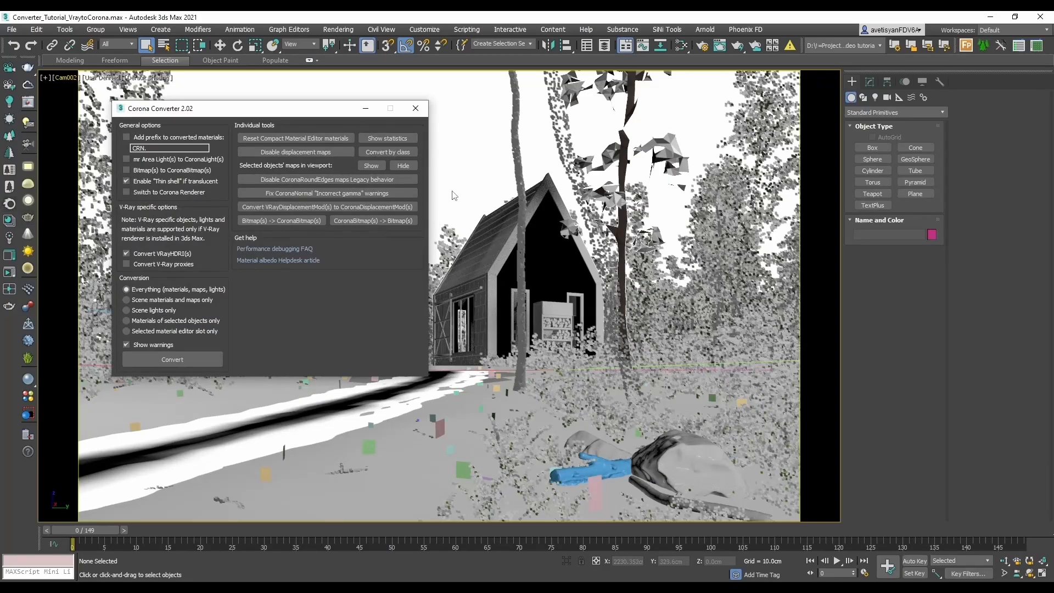
left_click(530, 44)
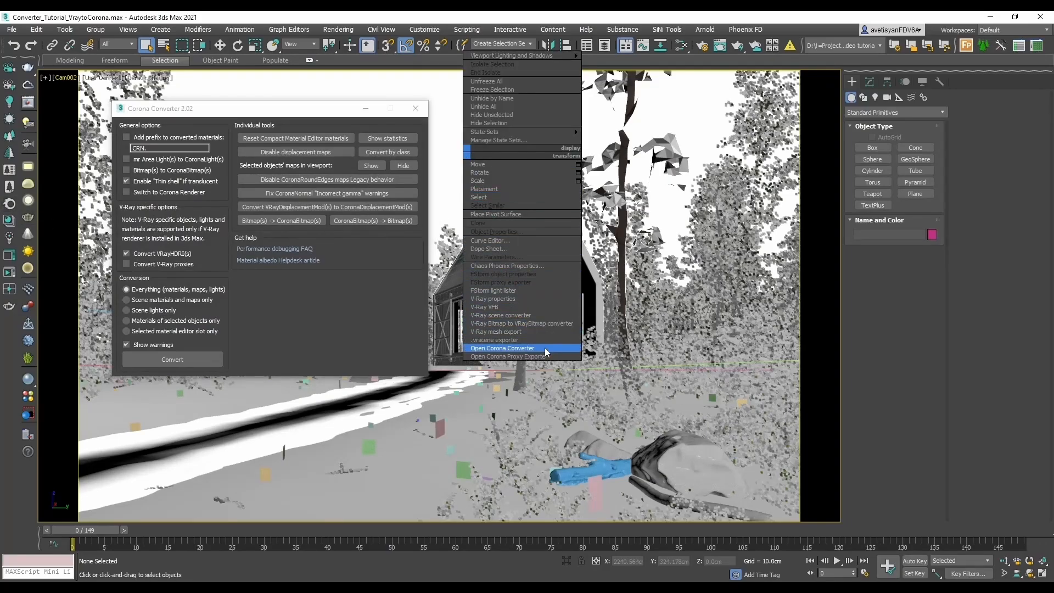
mouse_move(423, 327)
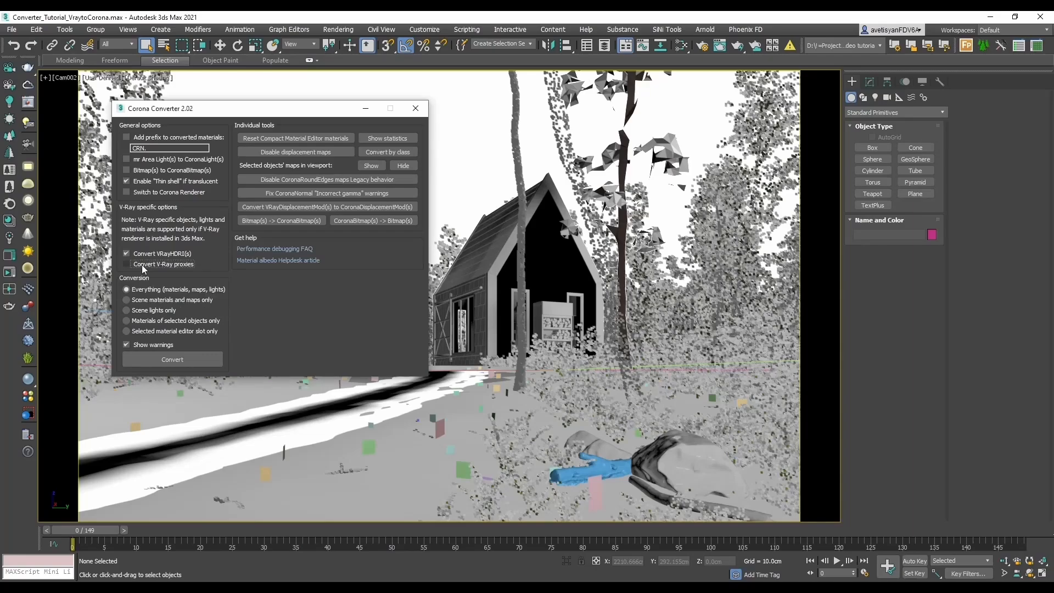
Step: Tick 'Convert V-Ray proxies' in the Corona Converter options
left_click(127, 264)
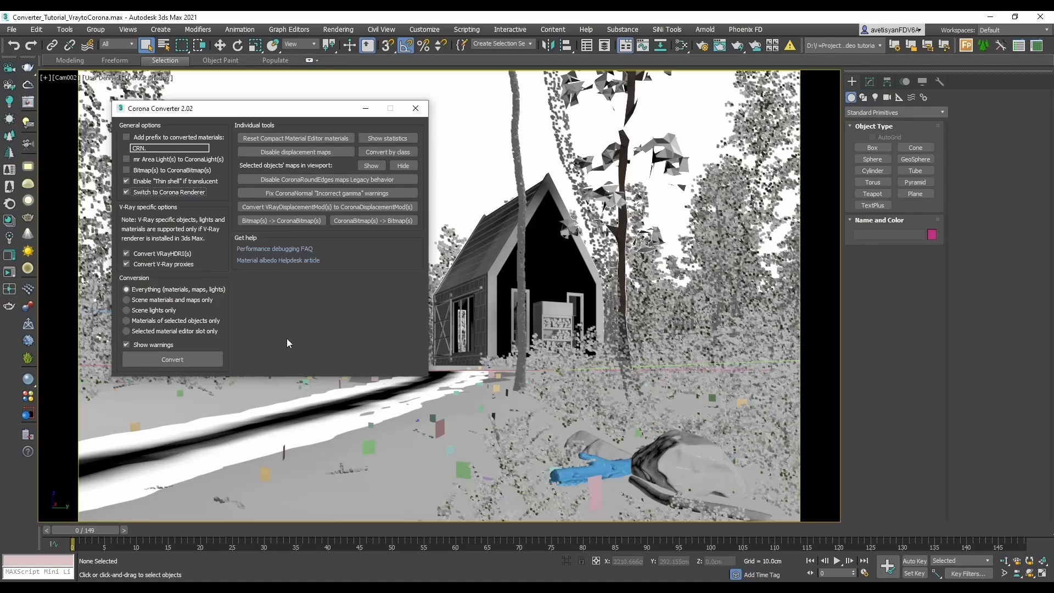
mouse_move(261, 343)
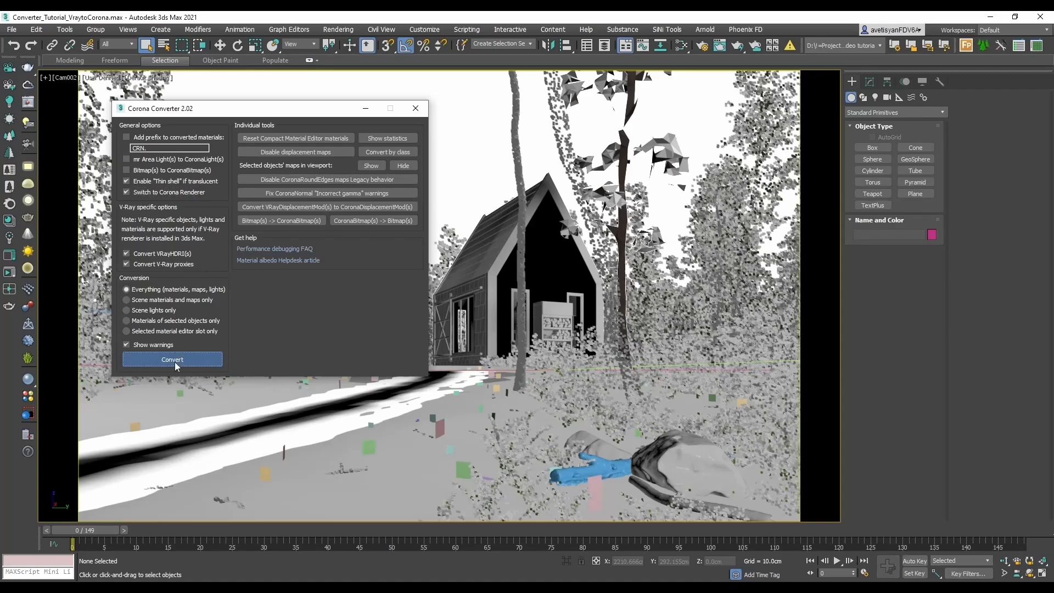
Step: Run Convert to turn the scene's materials, maps and lights into Corona
left_click(172, 359)
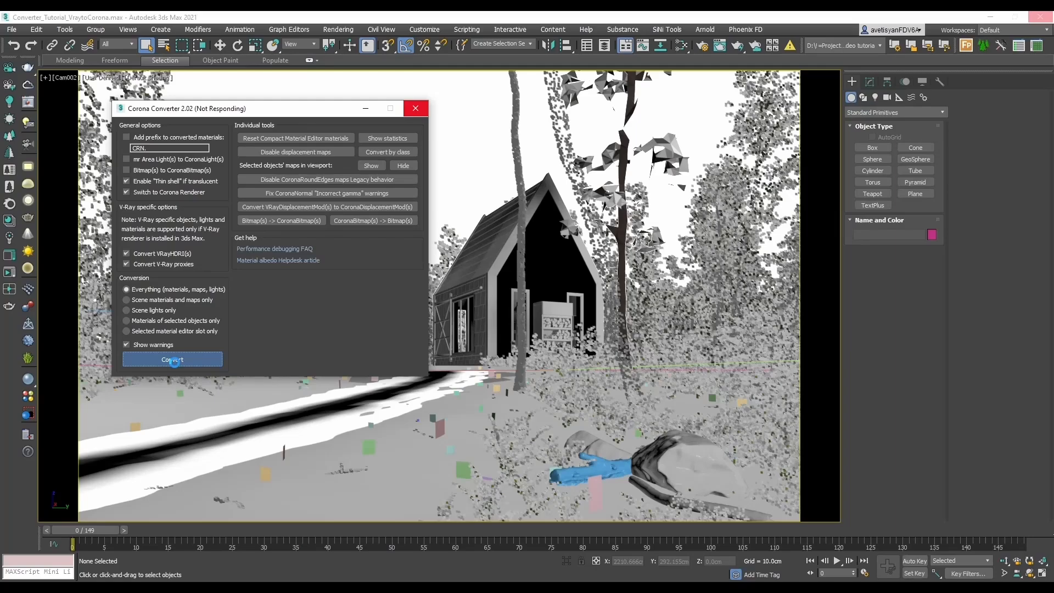
mouse_move(534, 464)
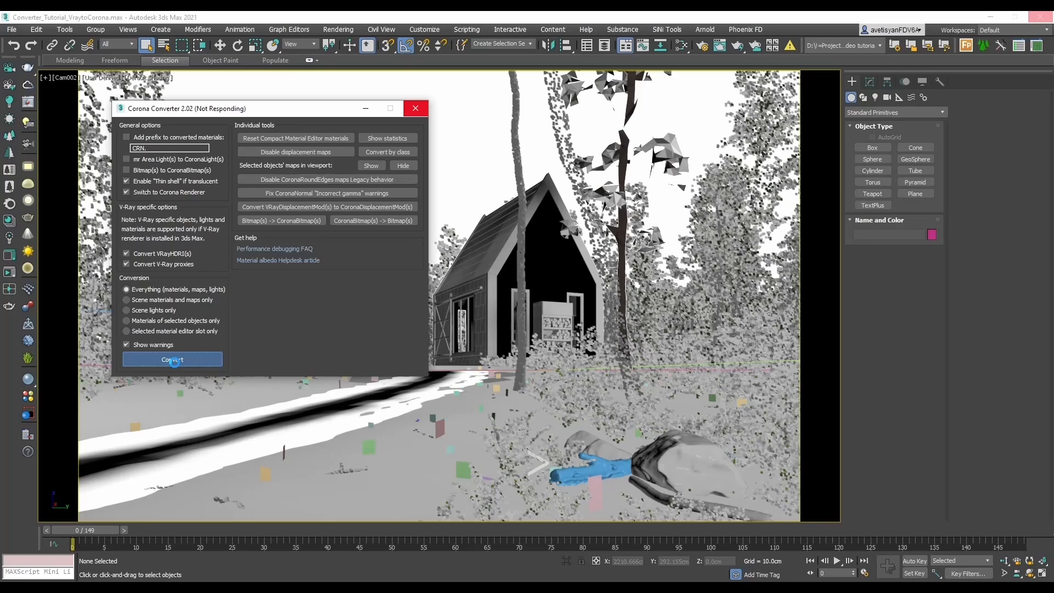
left_click(172, 359)
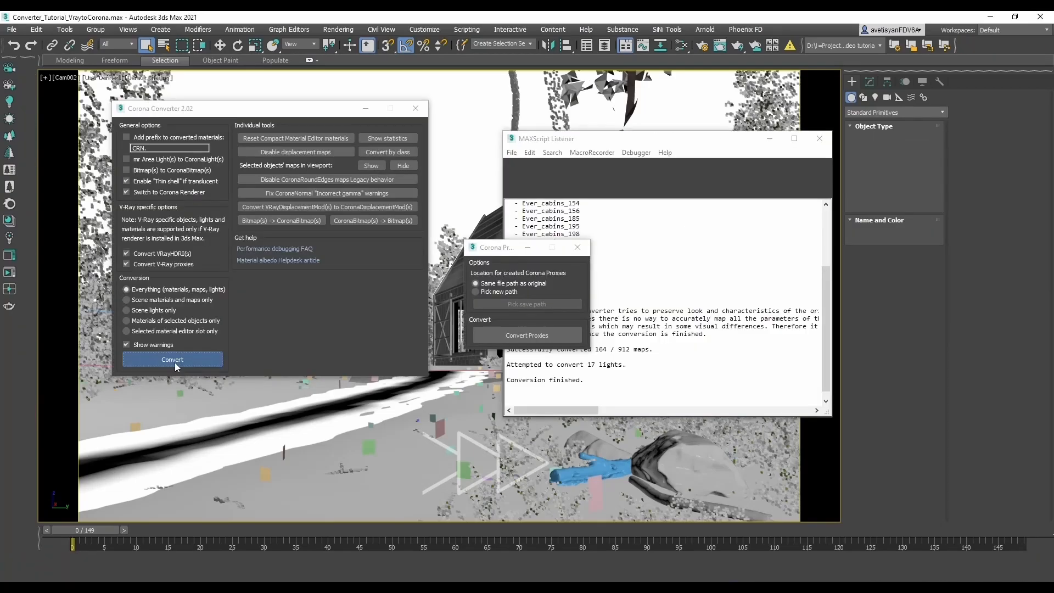
left_click(172, 359)
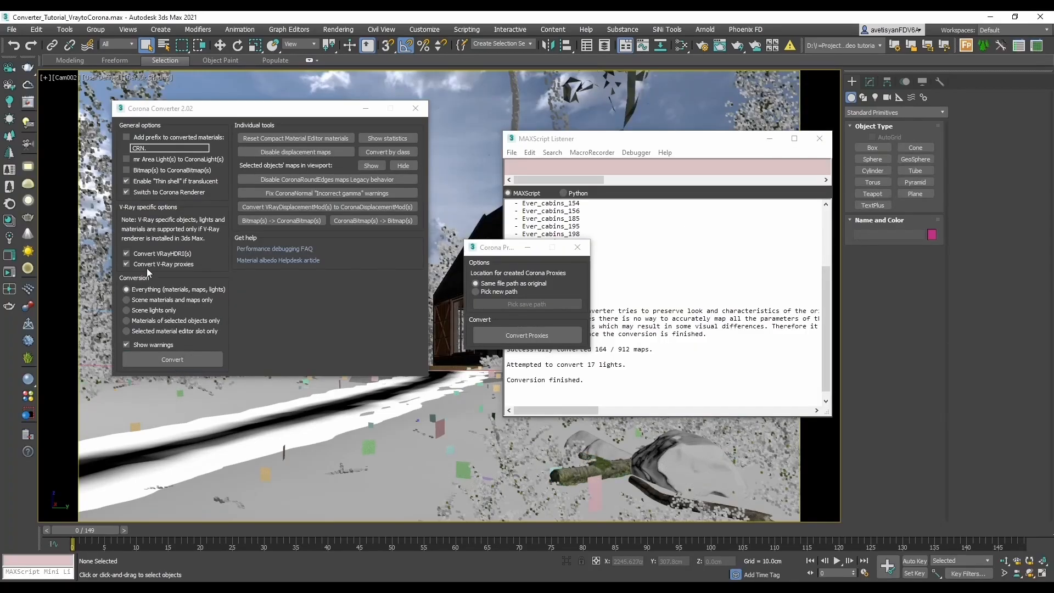
mouse_move(507, 254)
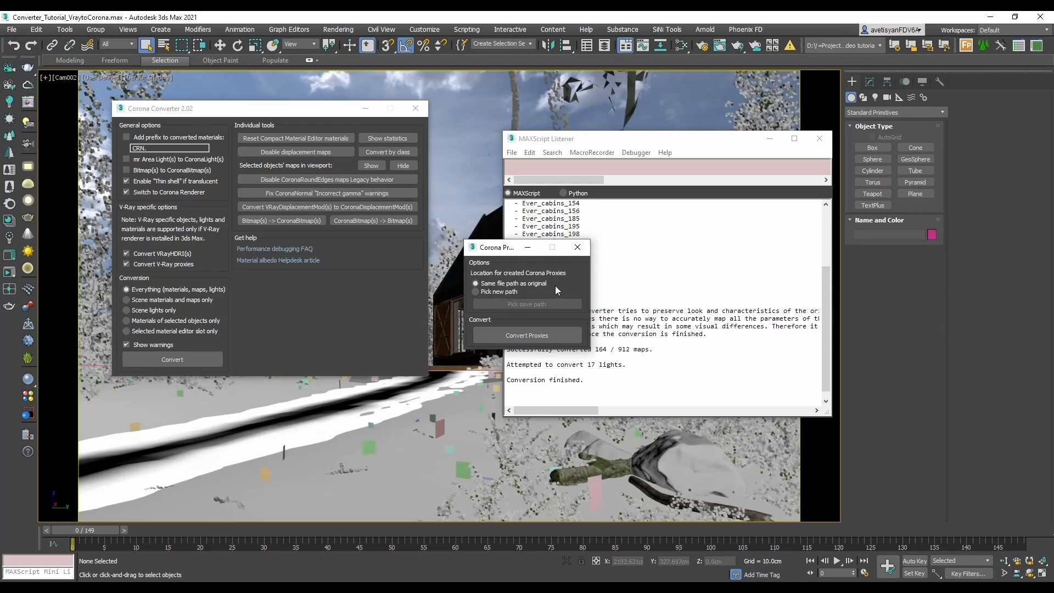
Step: Generate Corona proxies at the same file path as the original V-Ray proxies
left_click(476, 291)
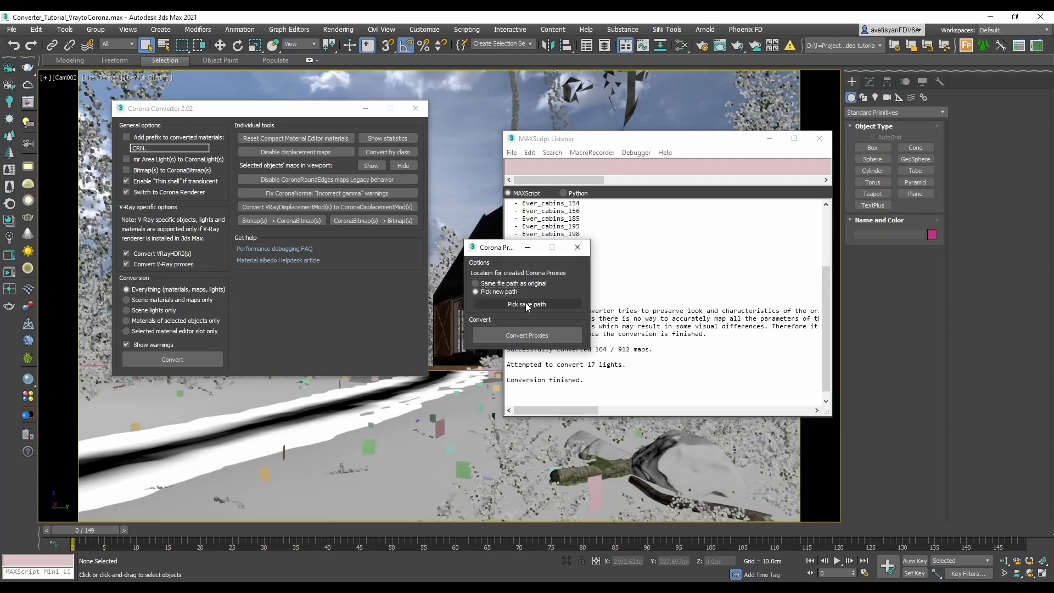
left_click(476, 283)
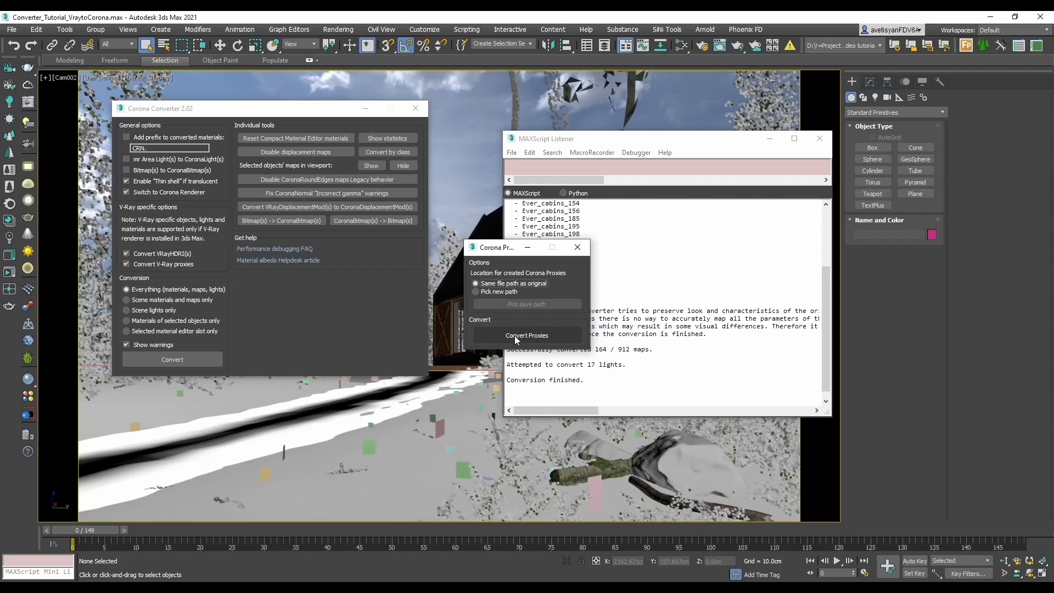
left_click(527, 335)
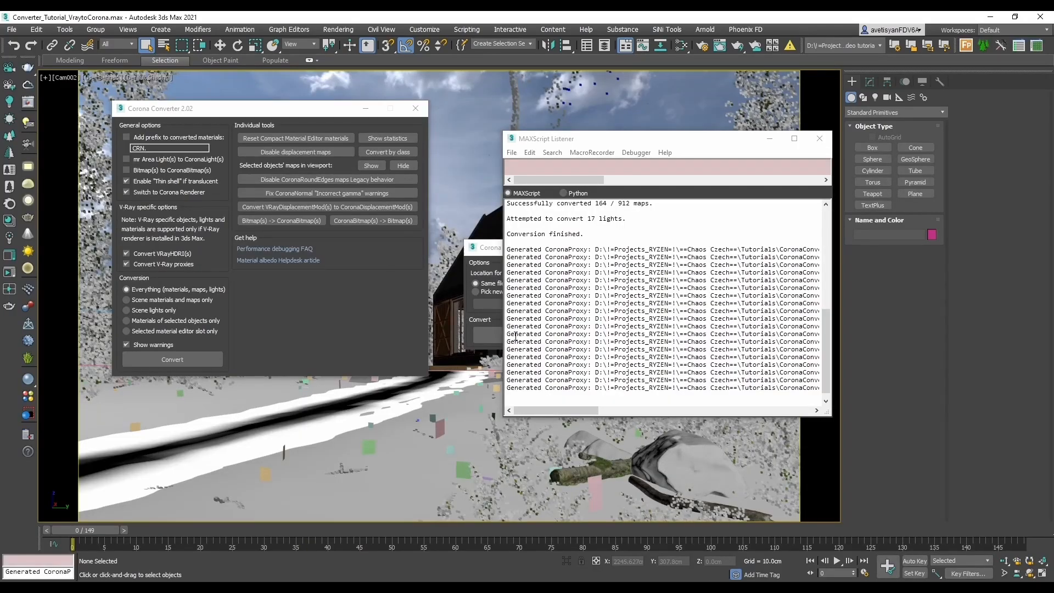
mouse_move(644, 239)
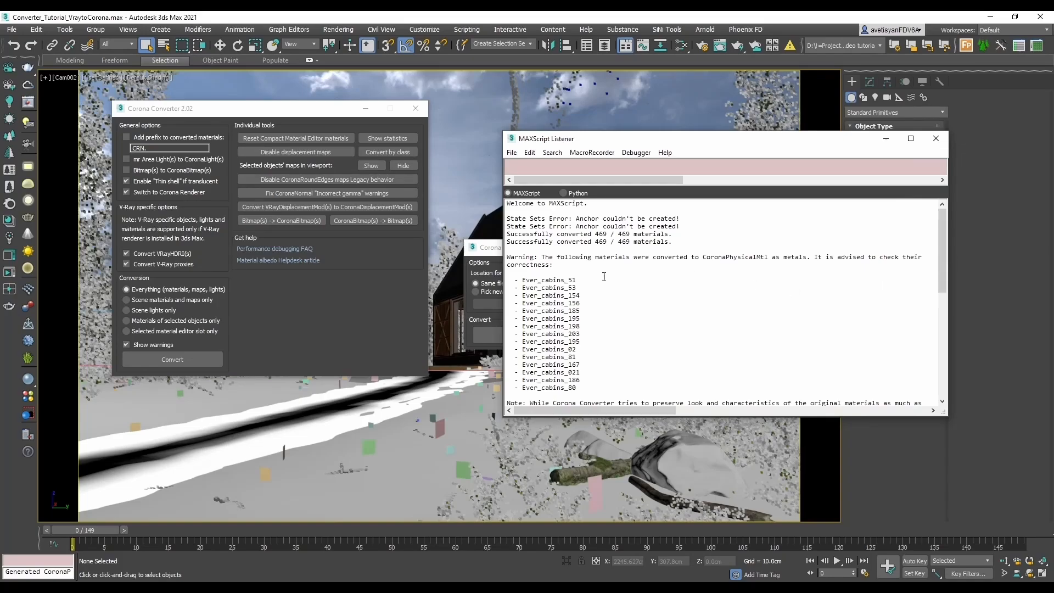
mouse_move(874, 272)
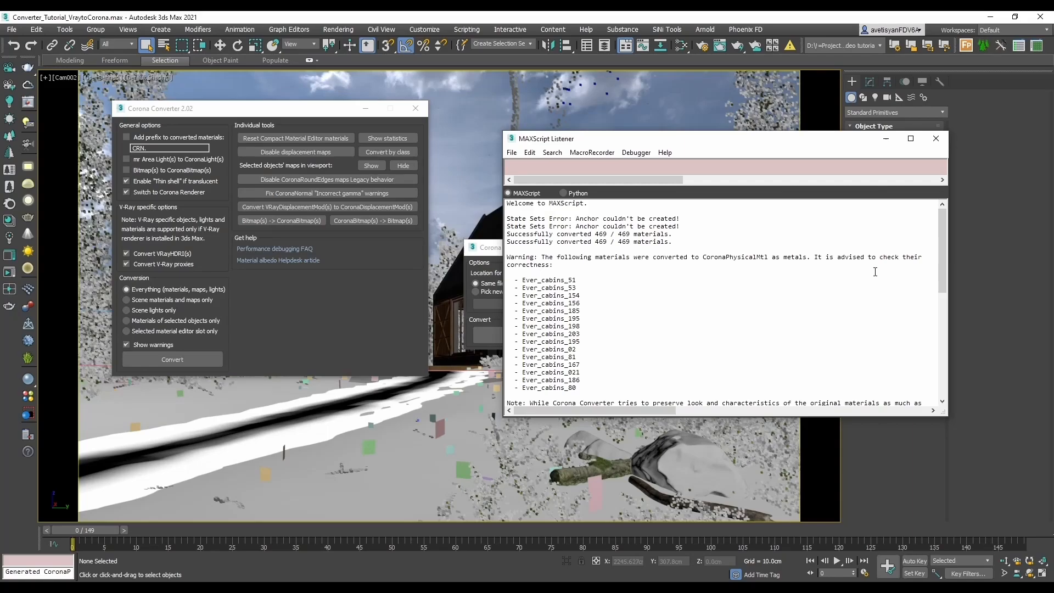
mouse_move(558, 318)
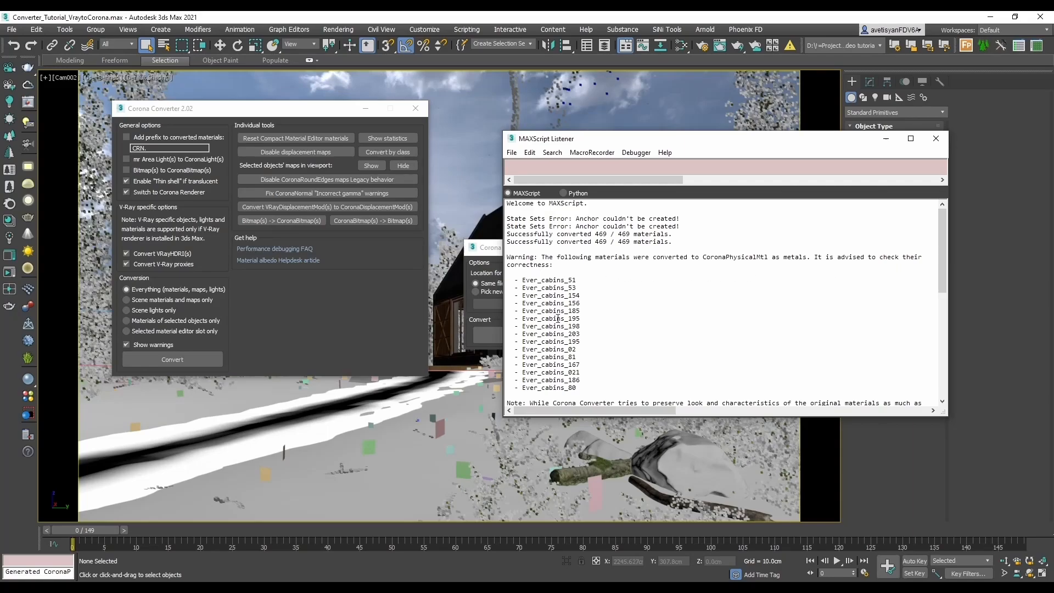
mouse_move(679, 353)
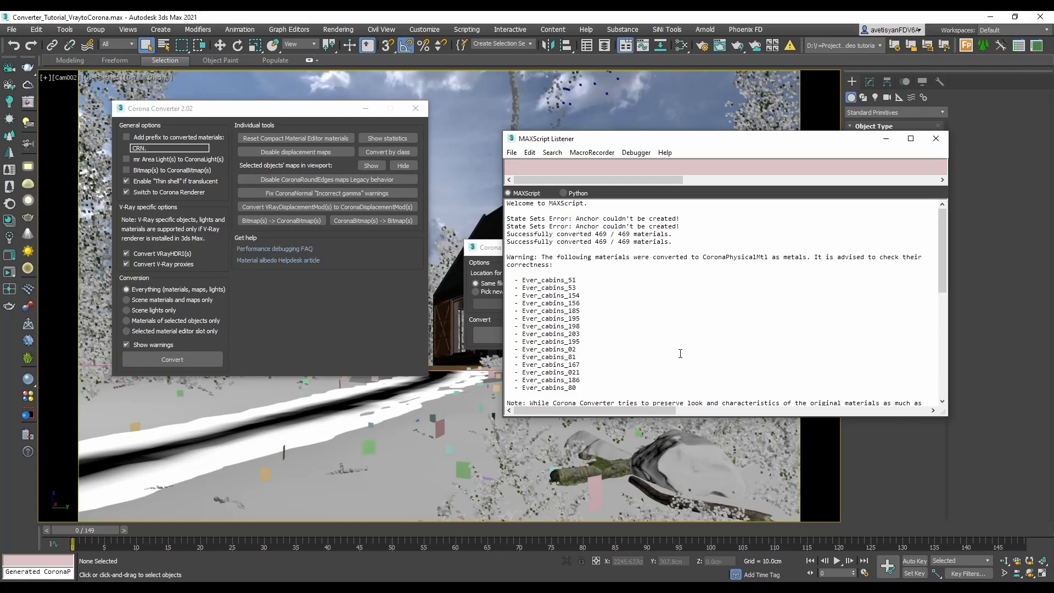
scroll("down", 3)
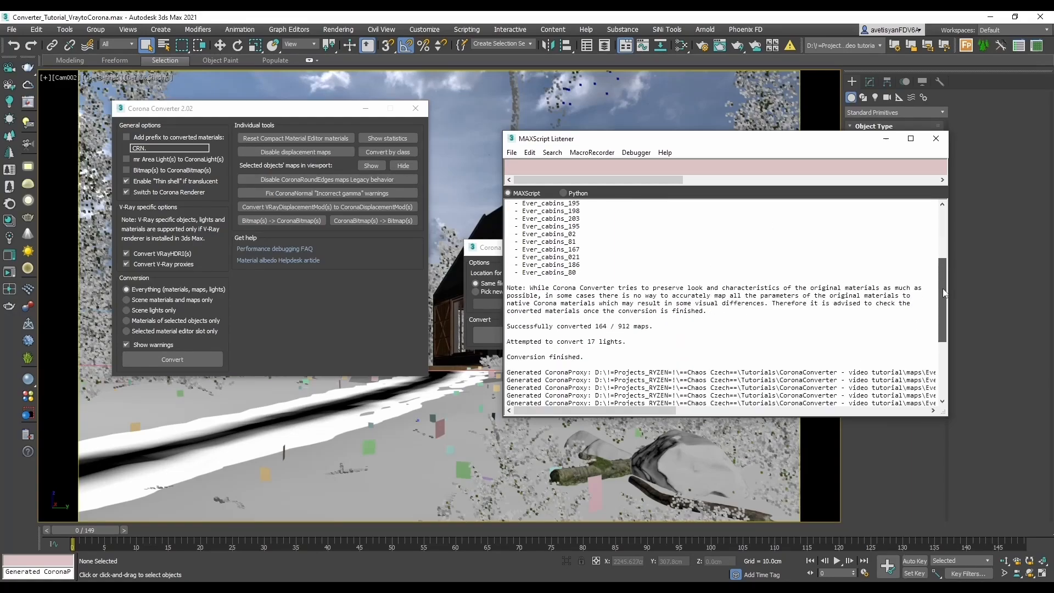
scroll("down", 3)
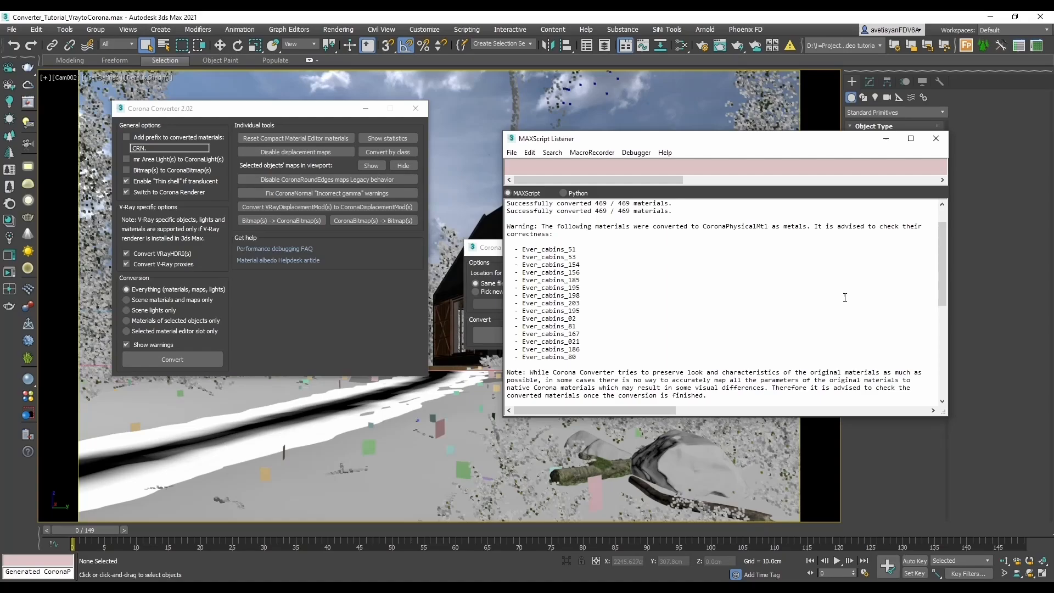
left_click(934, 139)
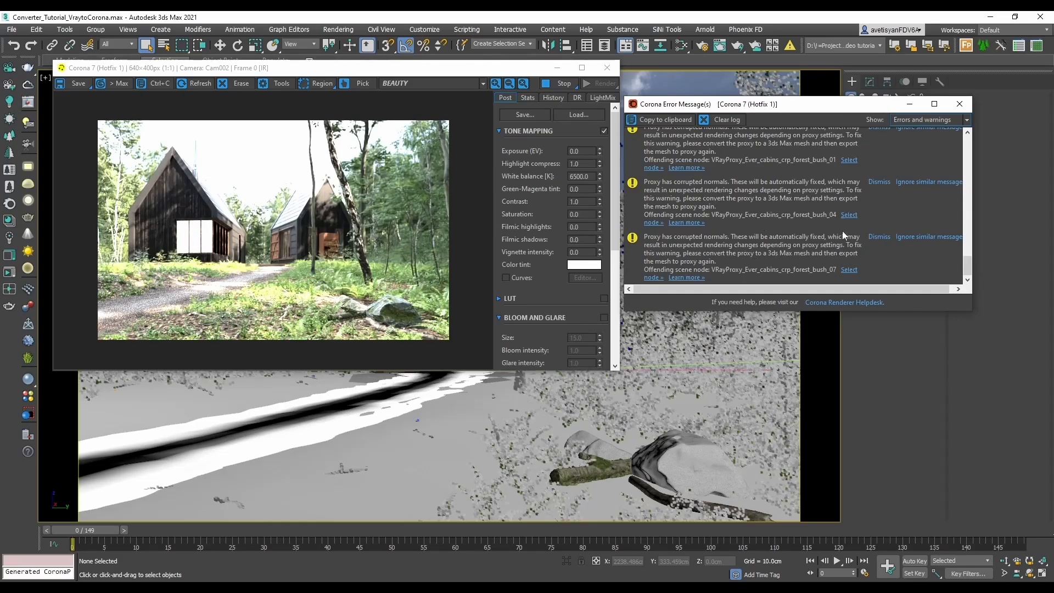
scroll("down", 3)
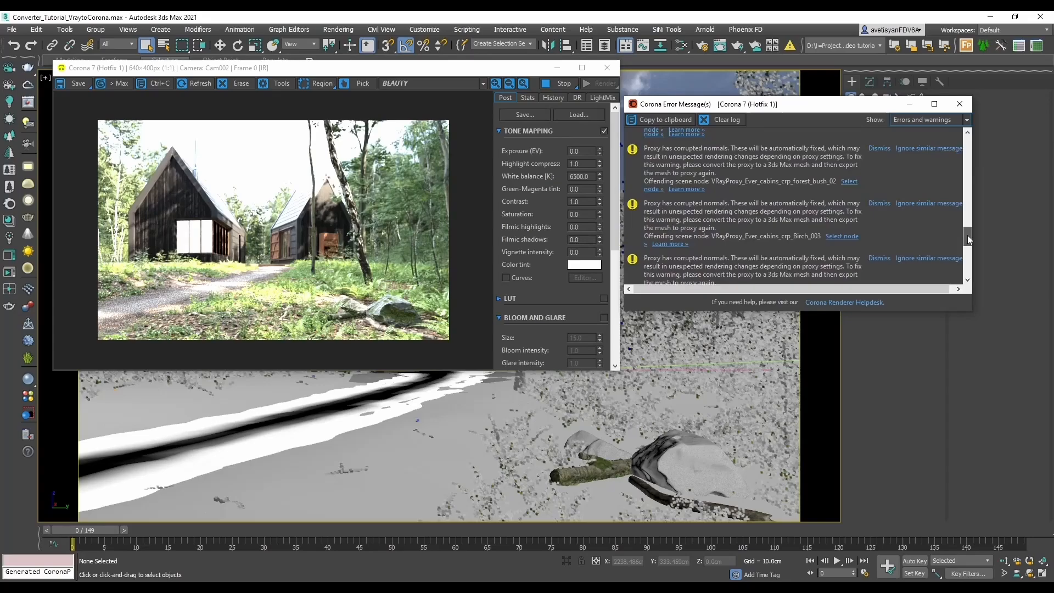
scroll("down", 3)
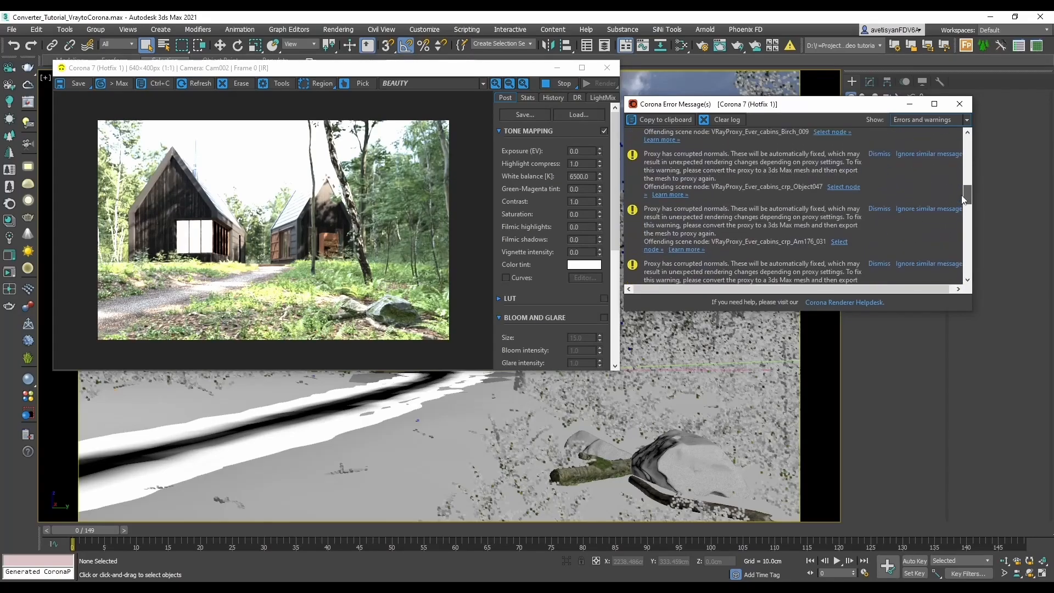
scroll("down", 3)
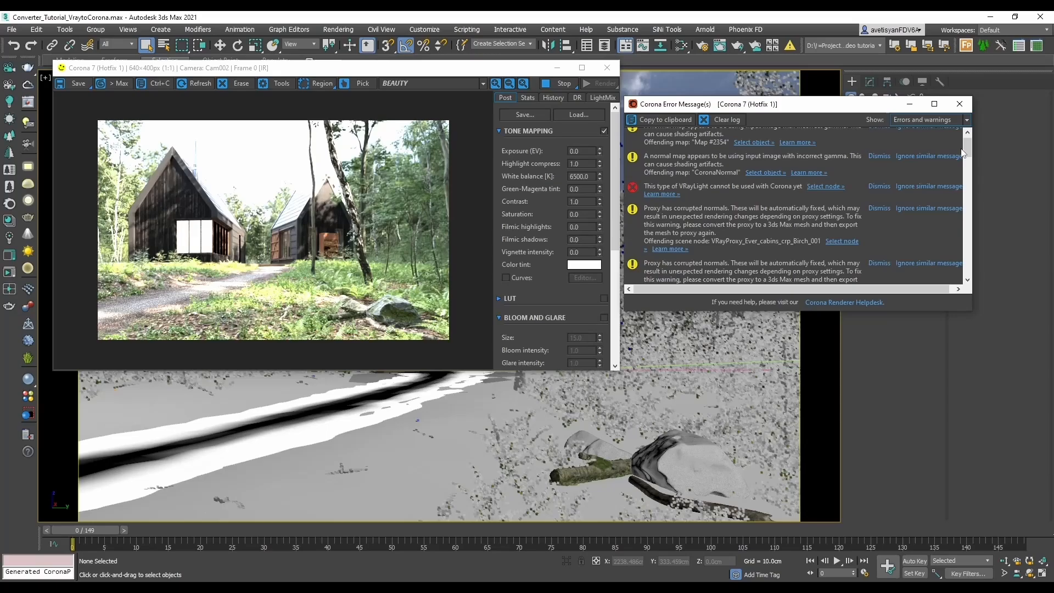
mouse_move(920, 215)
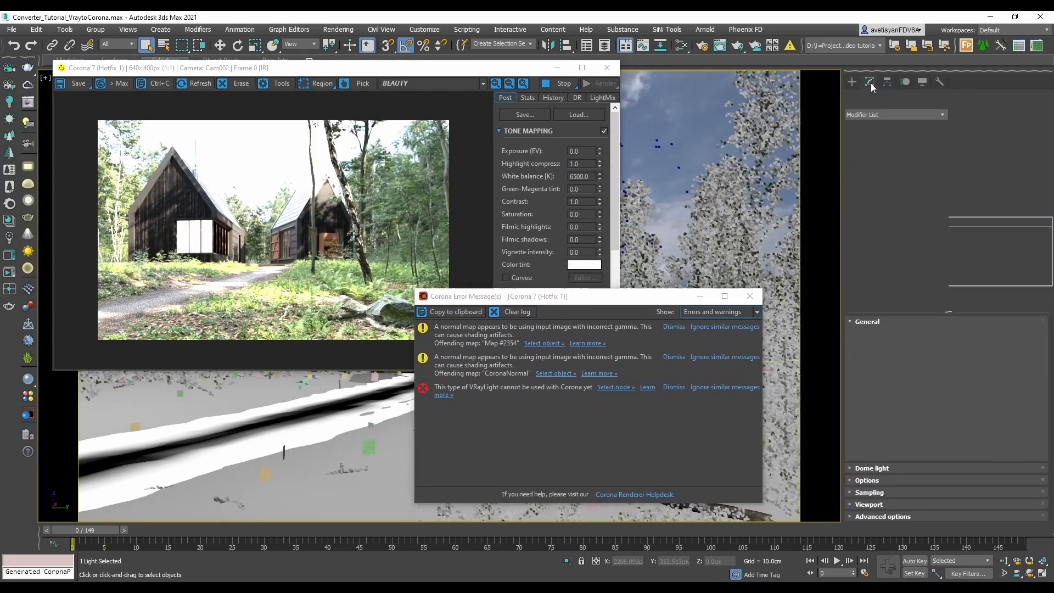
Step: Ignore similar corrupted-normals proxy warnings in the Corona error window
left_click(869, 82)
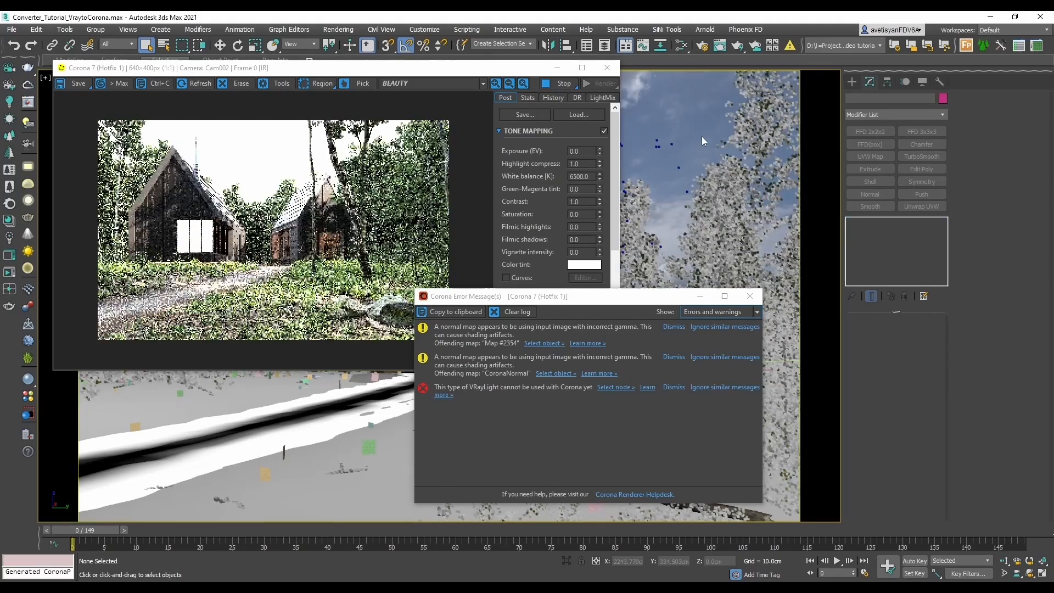
Step: Clear the Corona error log and select VRayLight003 via Select node
left_click(510, 312)
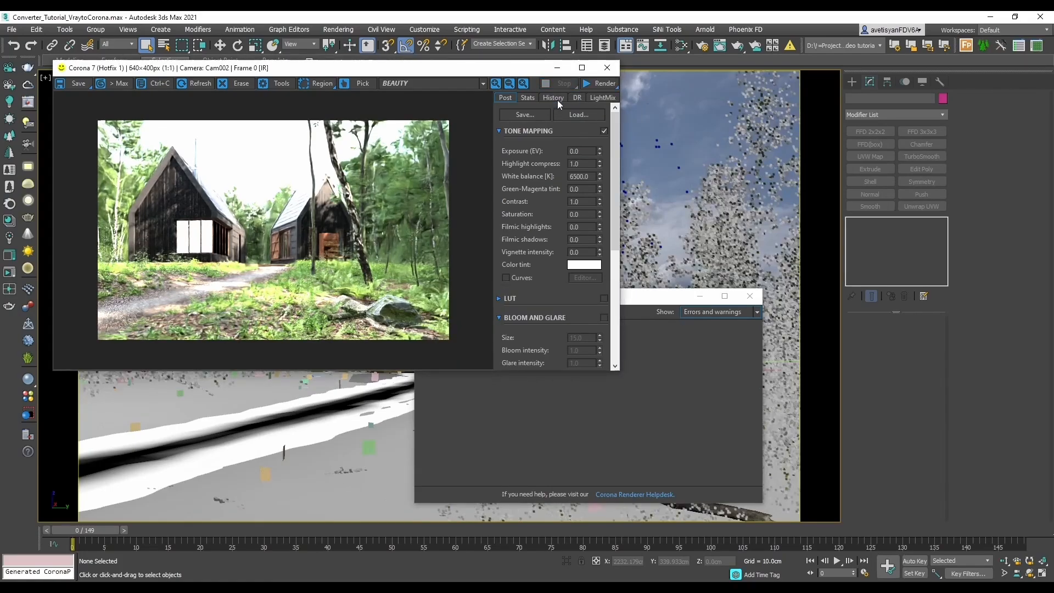
left_click(597, 83)
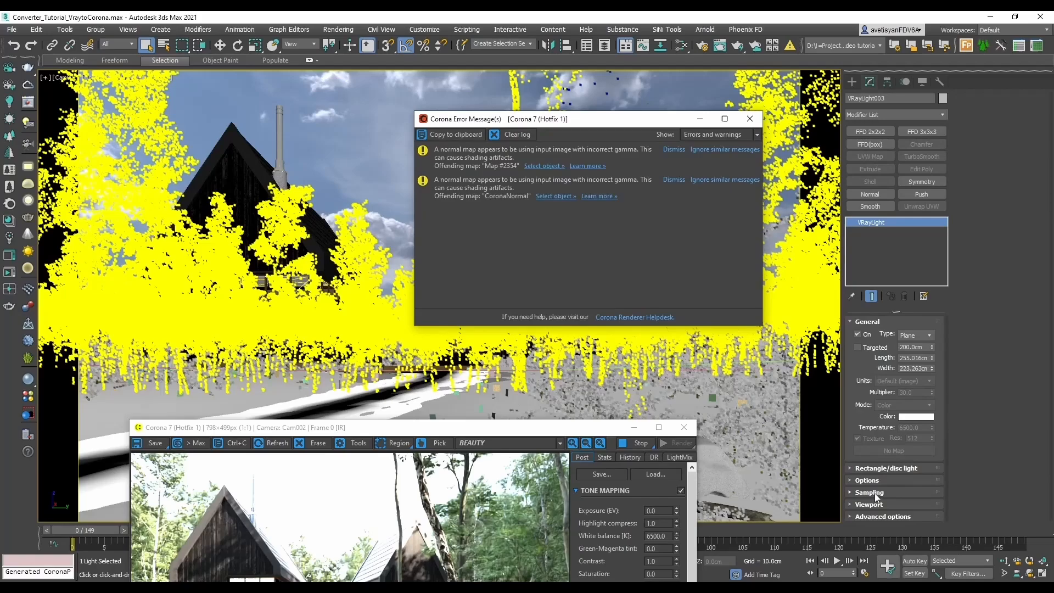
left_click(867, 480)
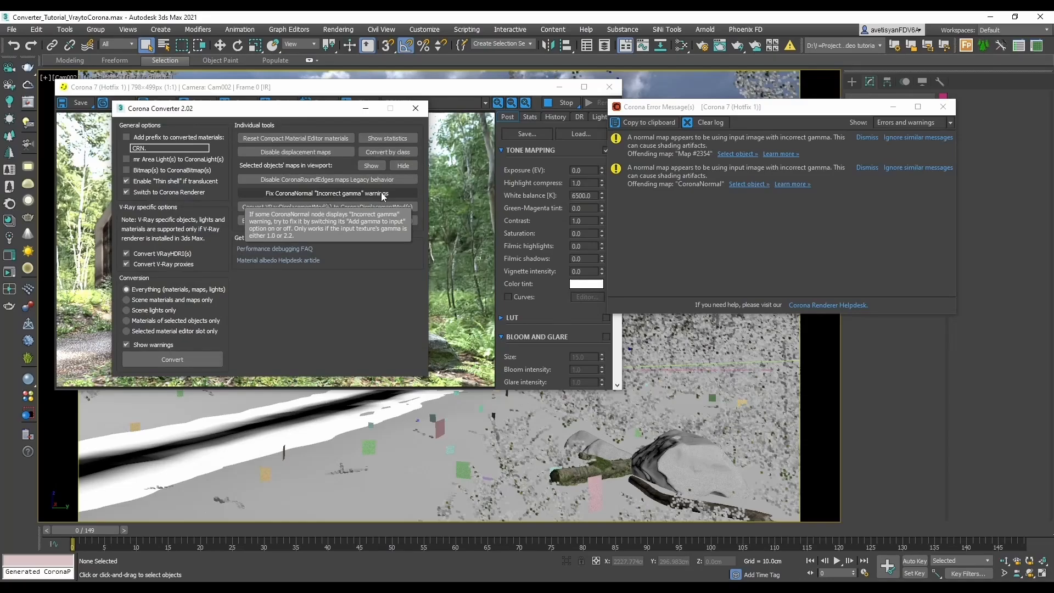
mouse_move(398, 197)
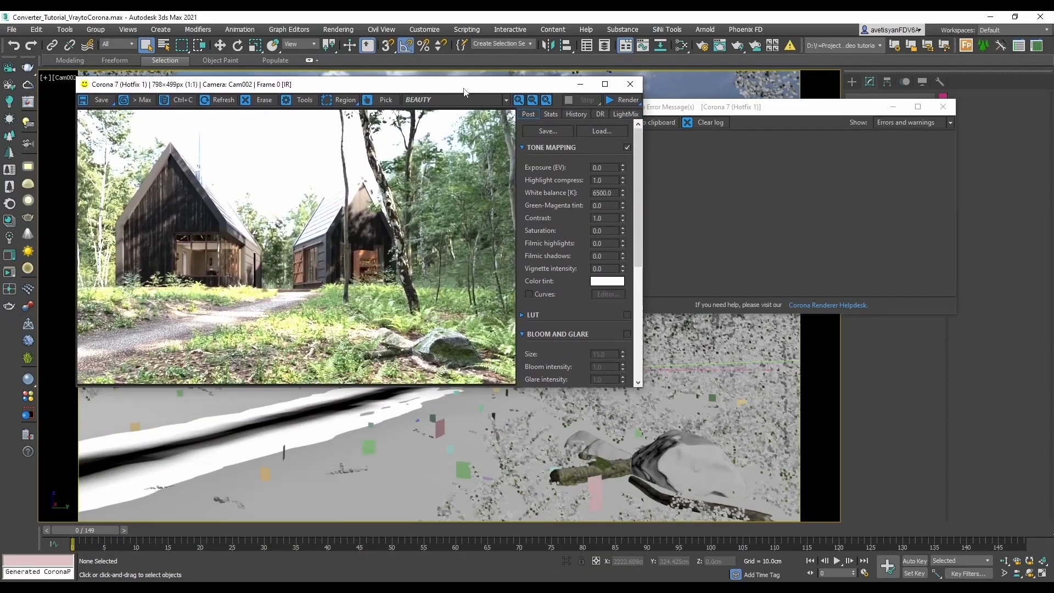
Step: Restart the interactive Corona render from the VFB Render menu
left_click(626, 100)
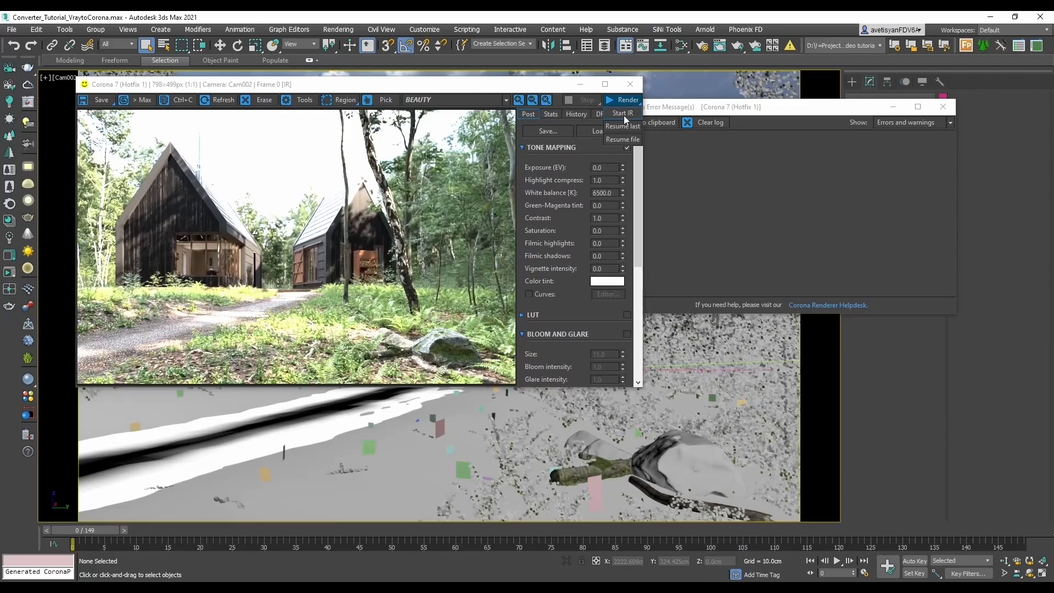
left_click(623, 112)
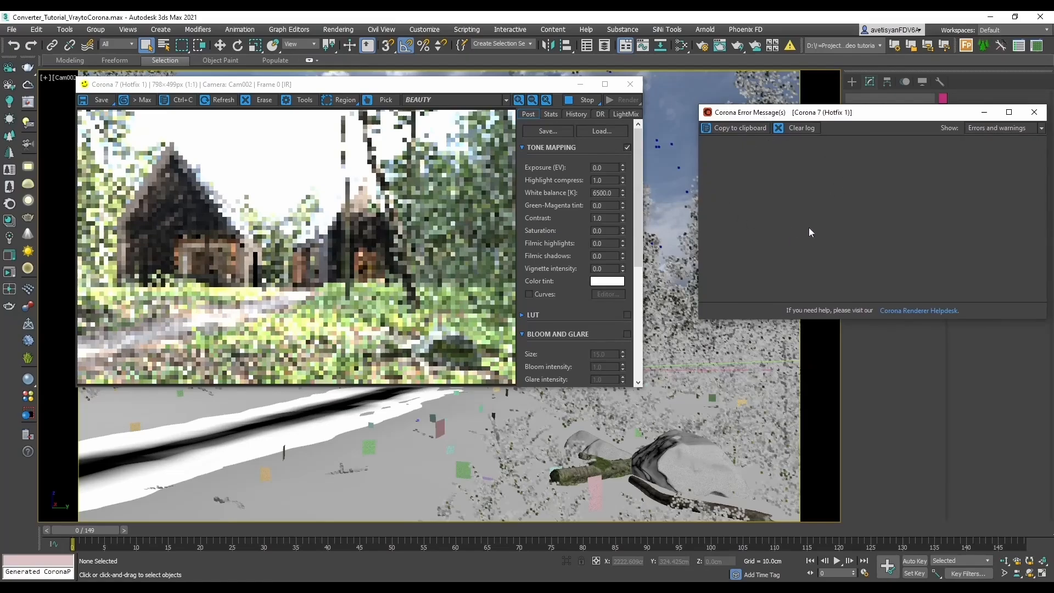
mouse_move(862, 182)
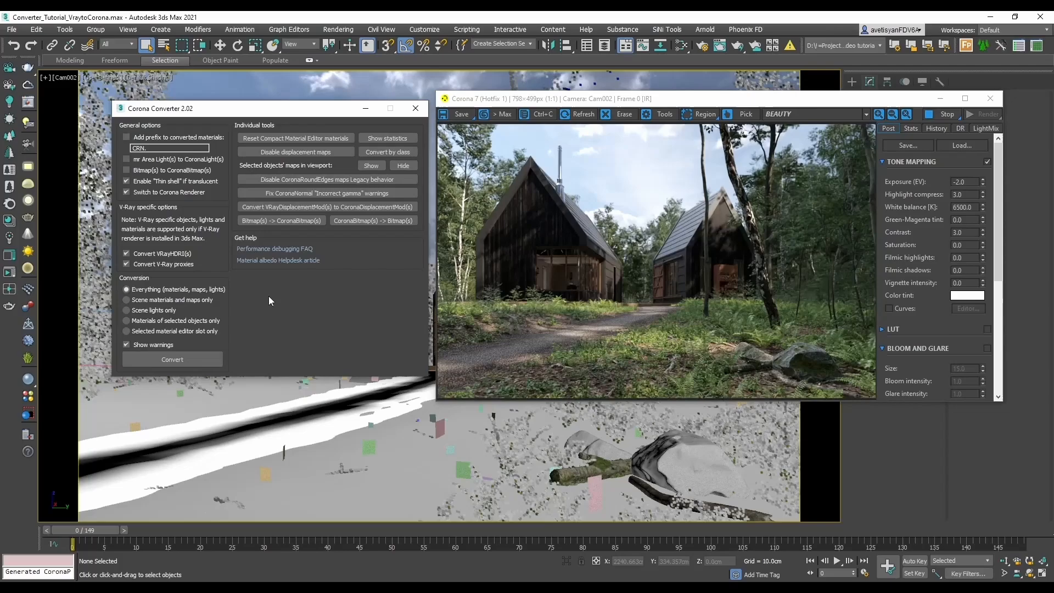
mouse_move(221, 300)
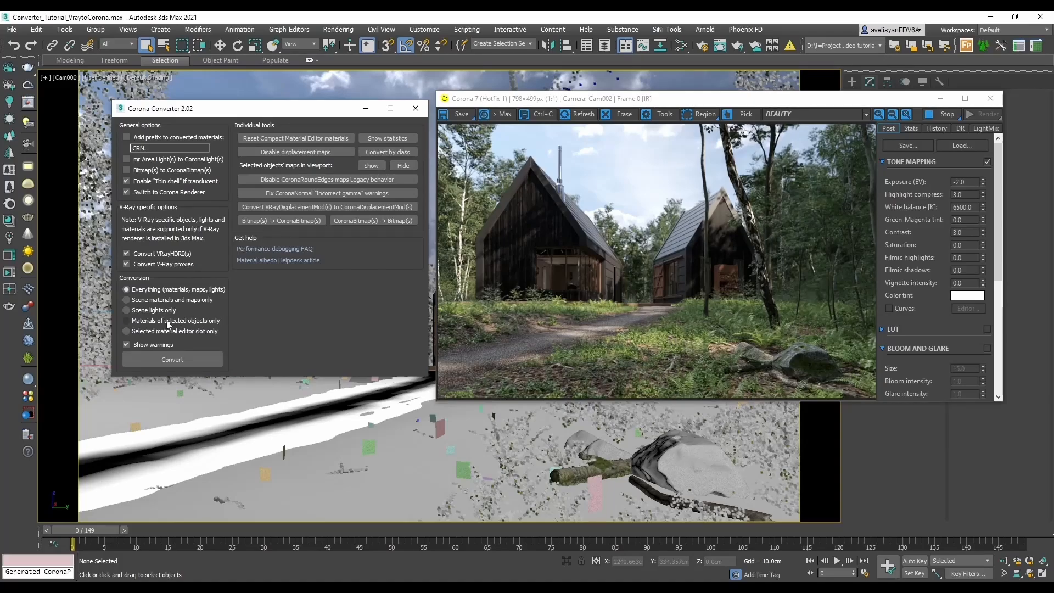
Step: Set the Corona Converter to convert only materials of selected objects
left_click(126, 320)
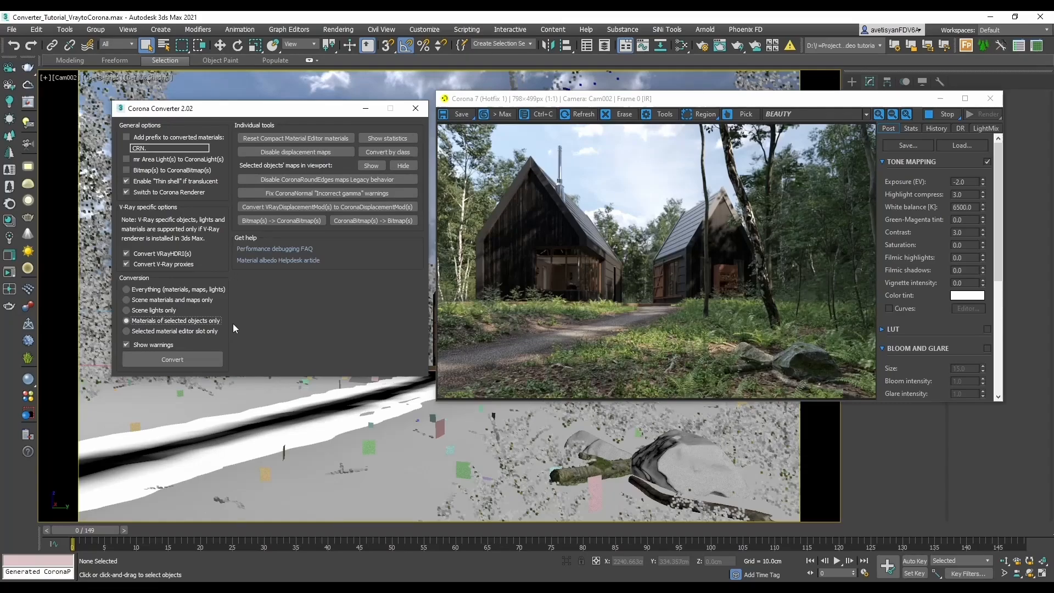
mouse_move(171, 342)
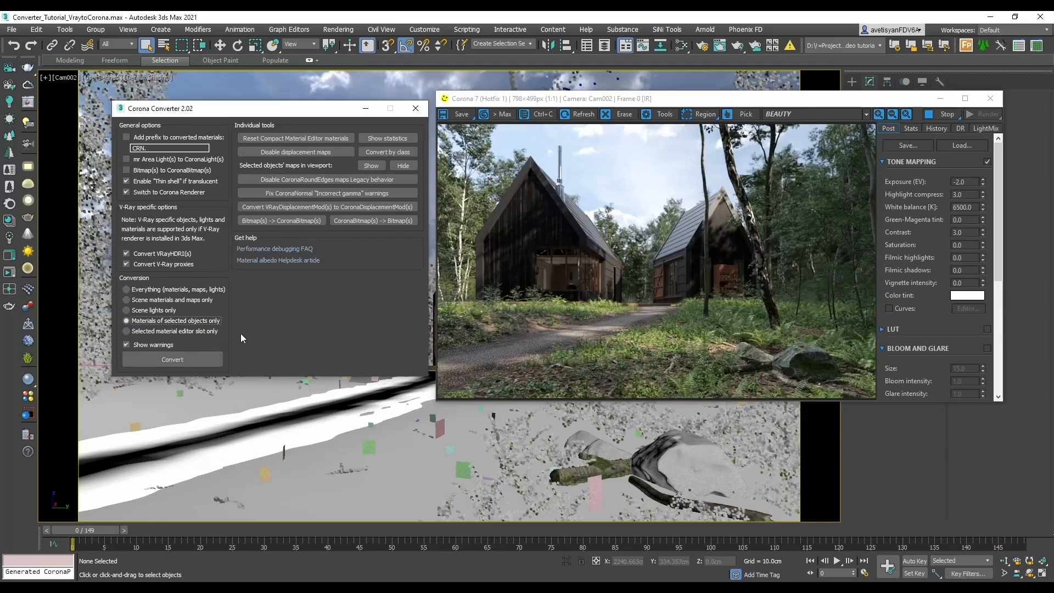
mouse_move(340, 172)
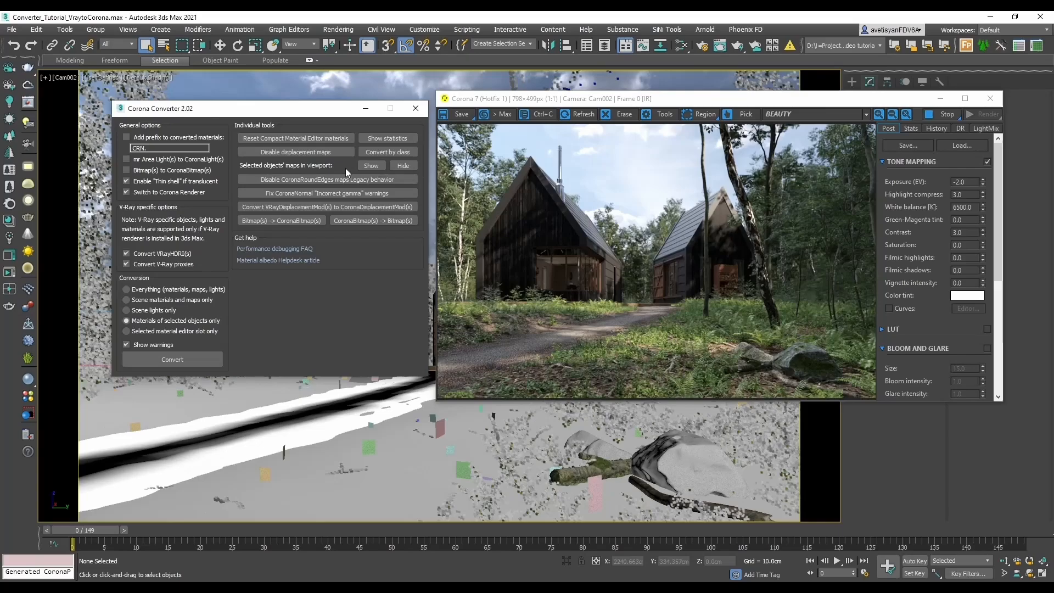
mouse_move(371, 165)
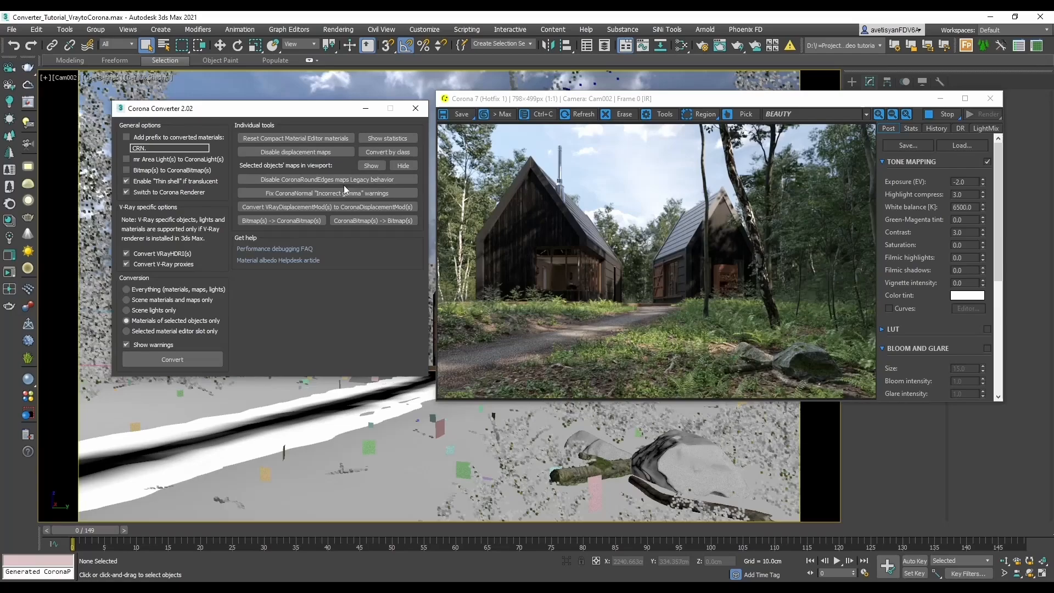
mouse_move(371, 166)
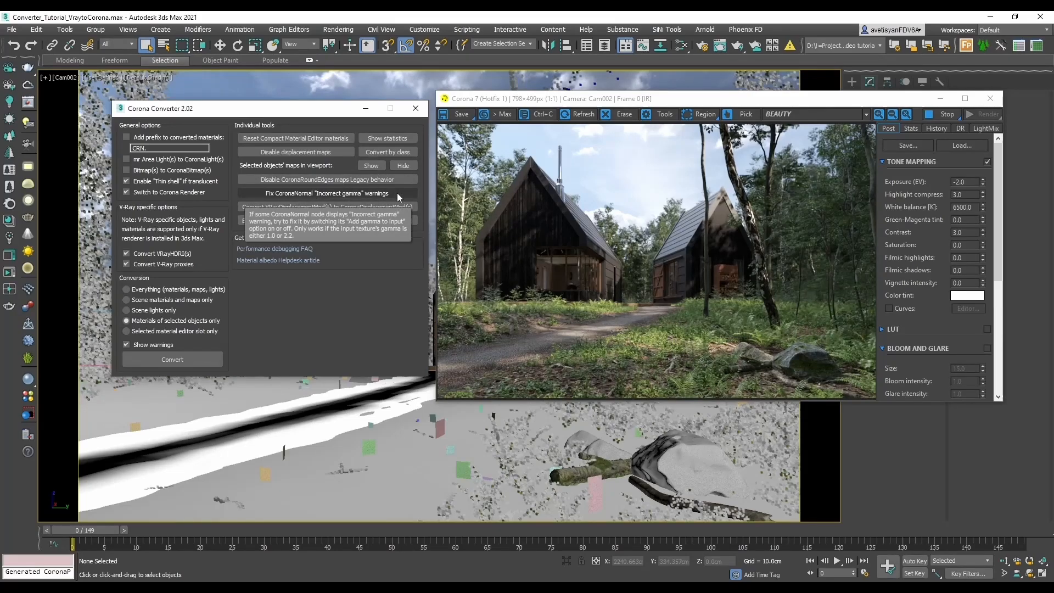
mouse_move(327, 207)
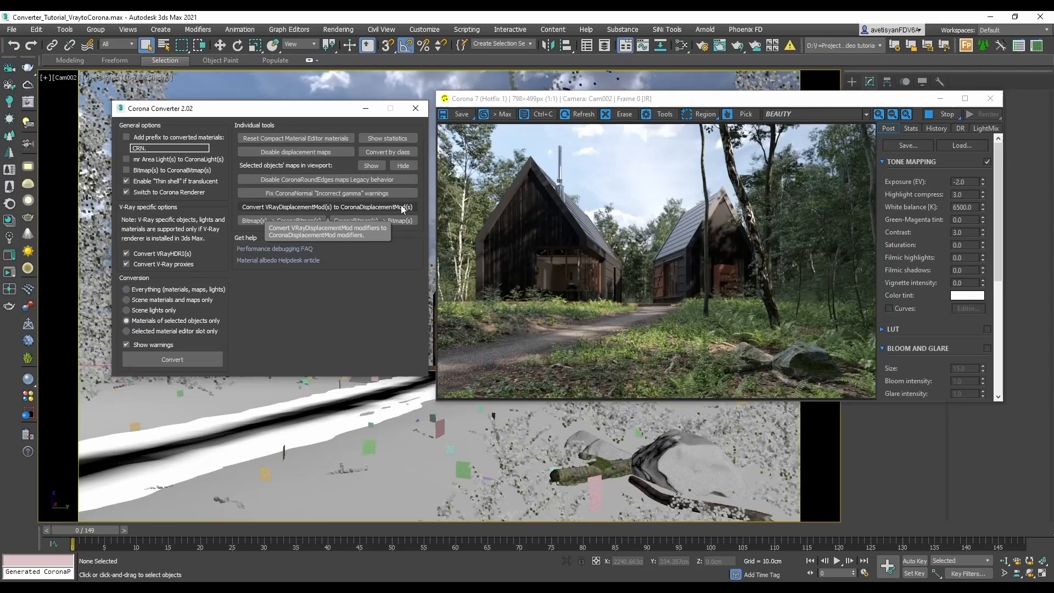
mouse_move(386, 255)
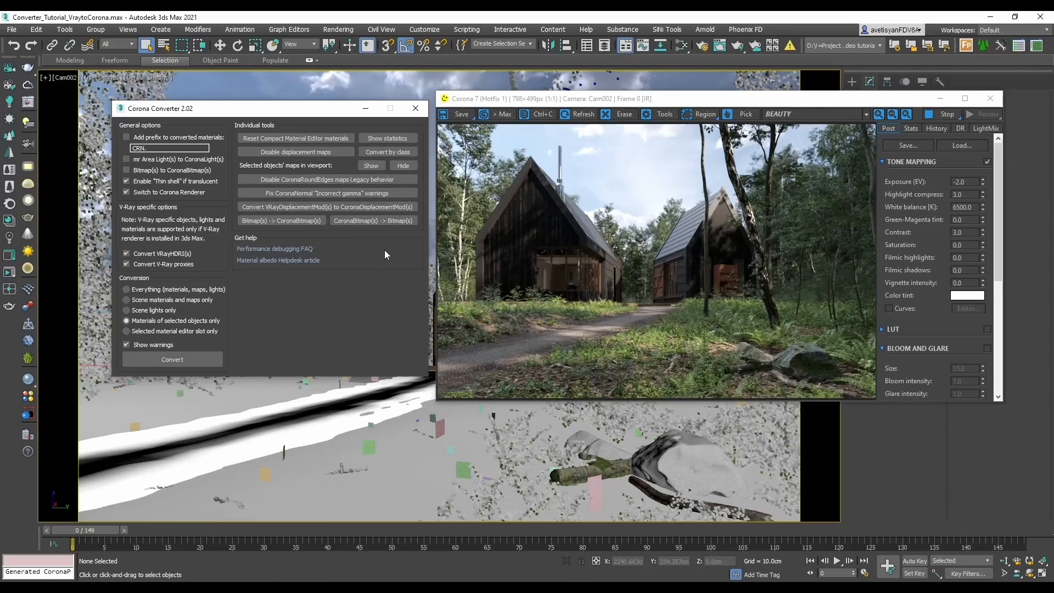
mouse_move(281, 221)
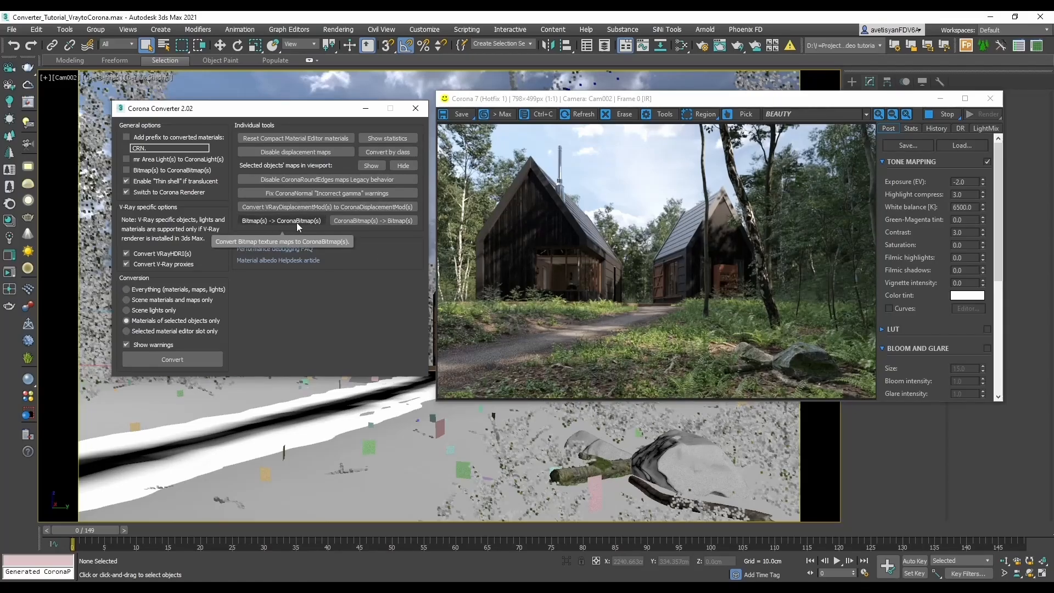
mouse_move(374, 221)
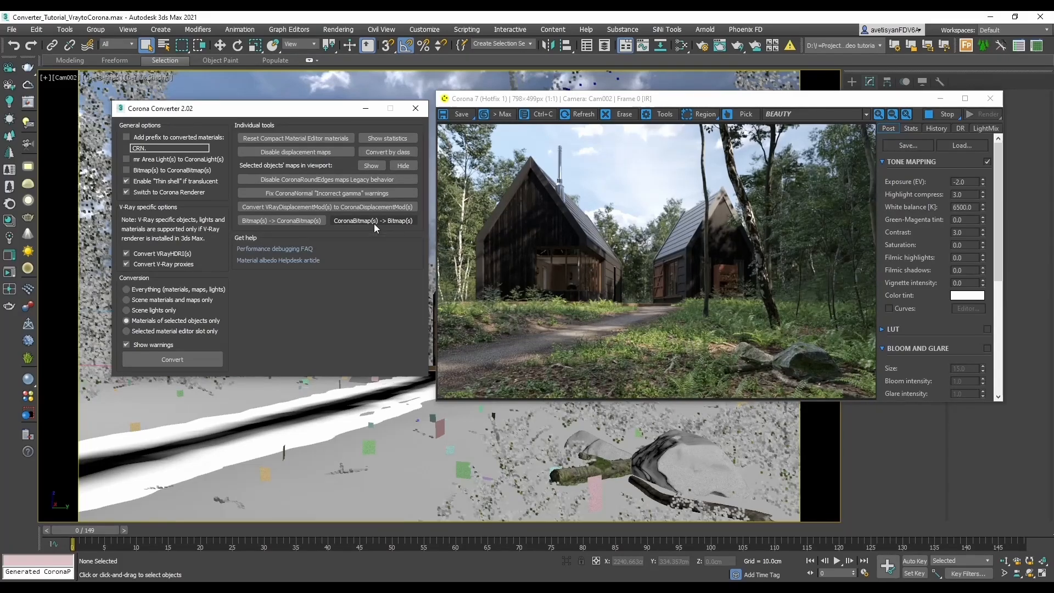
mouse_move(335, 308)
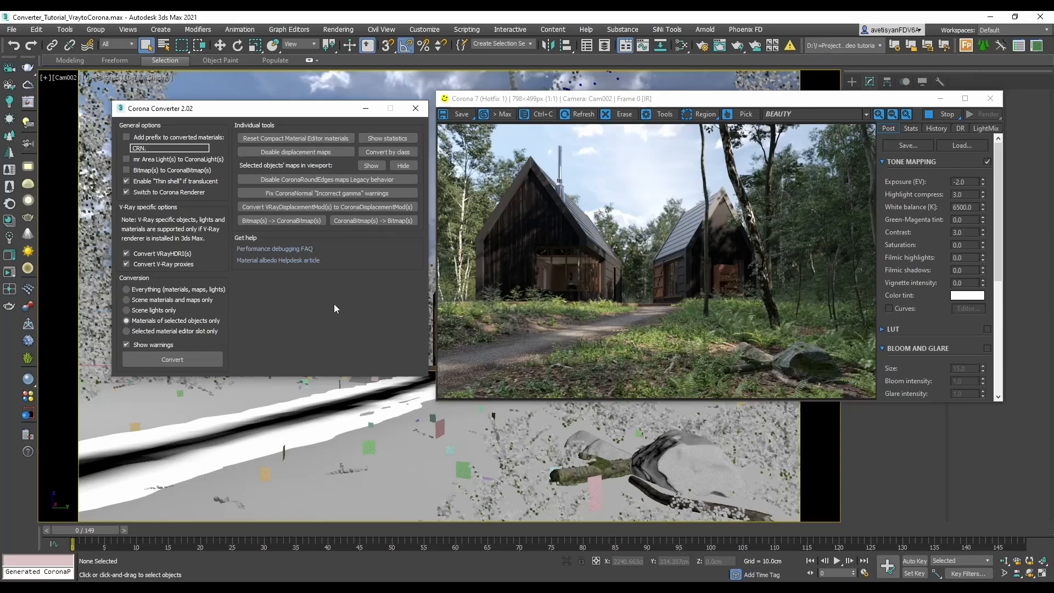